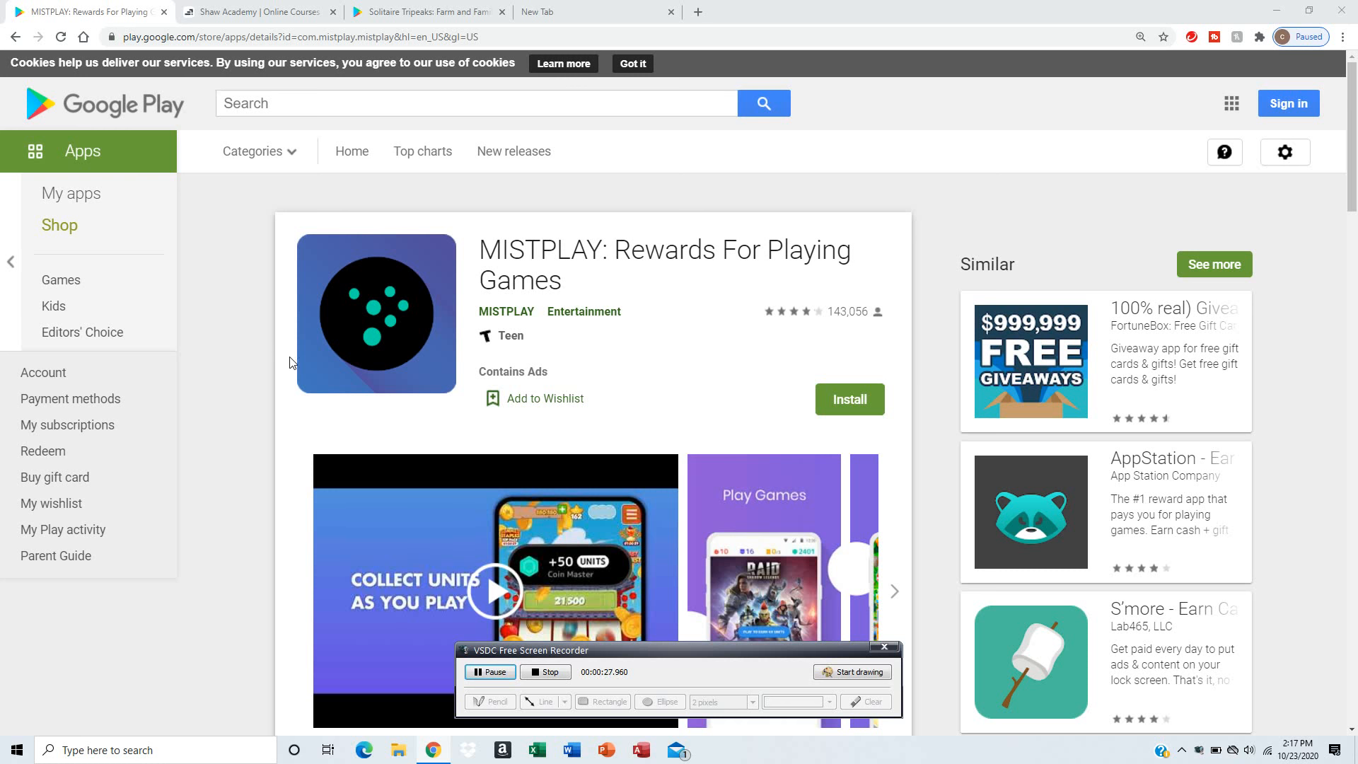
scroll("down", 3)
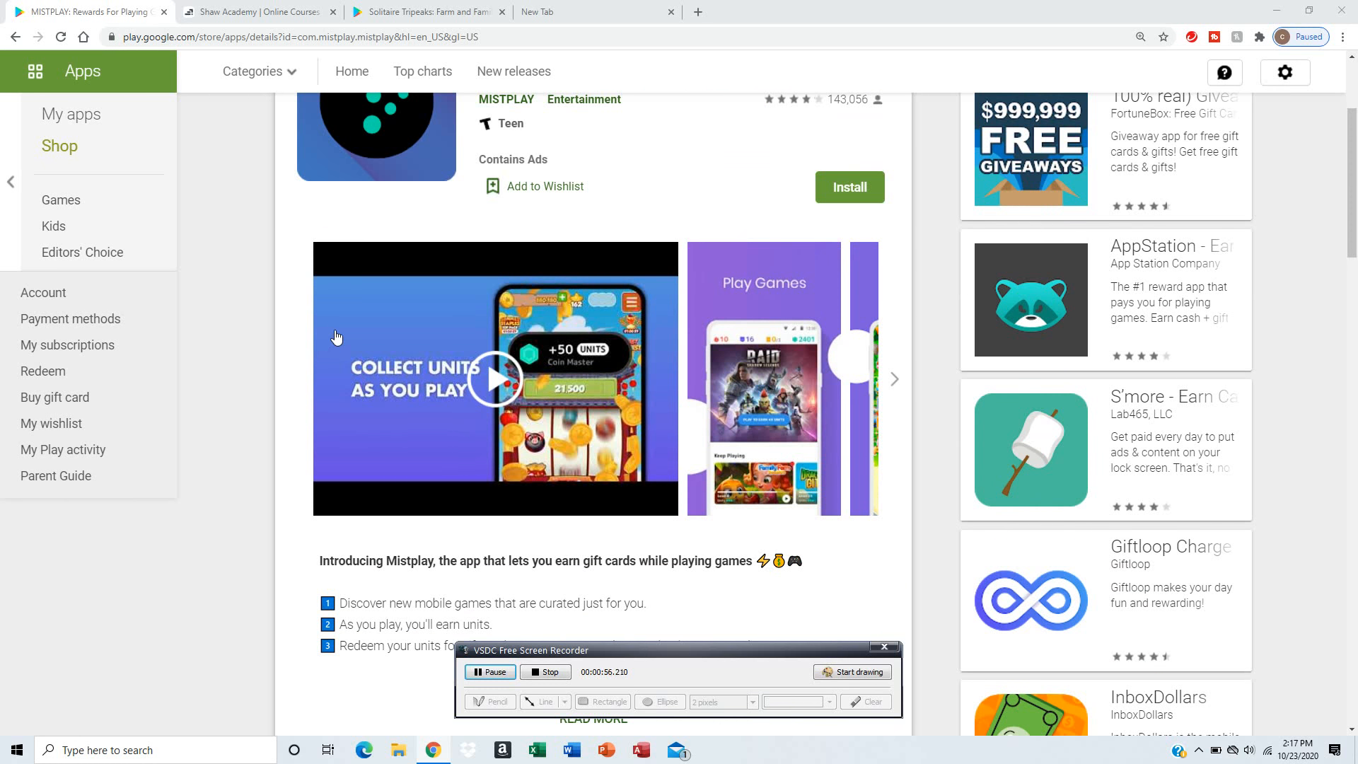
scroll("down", 3)
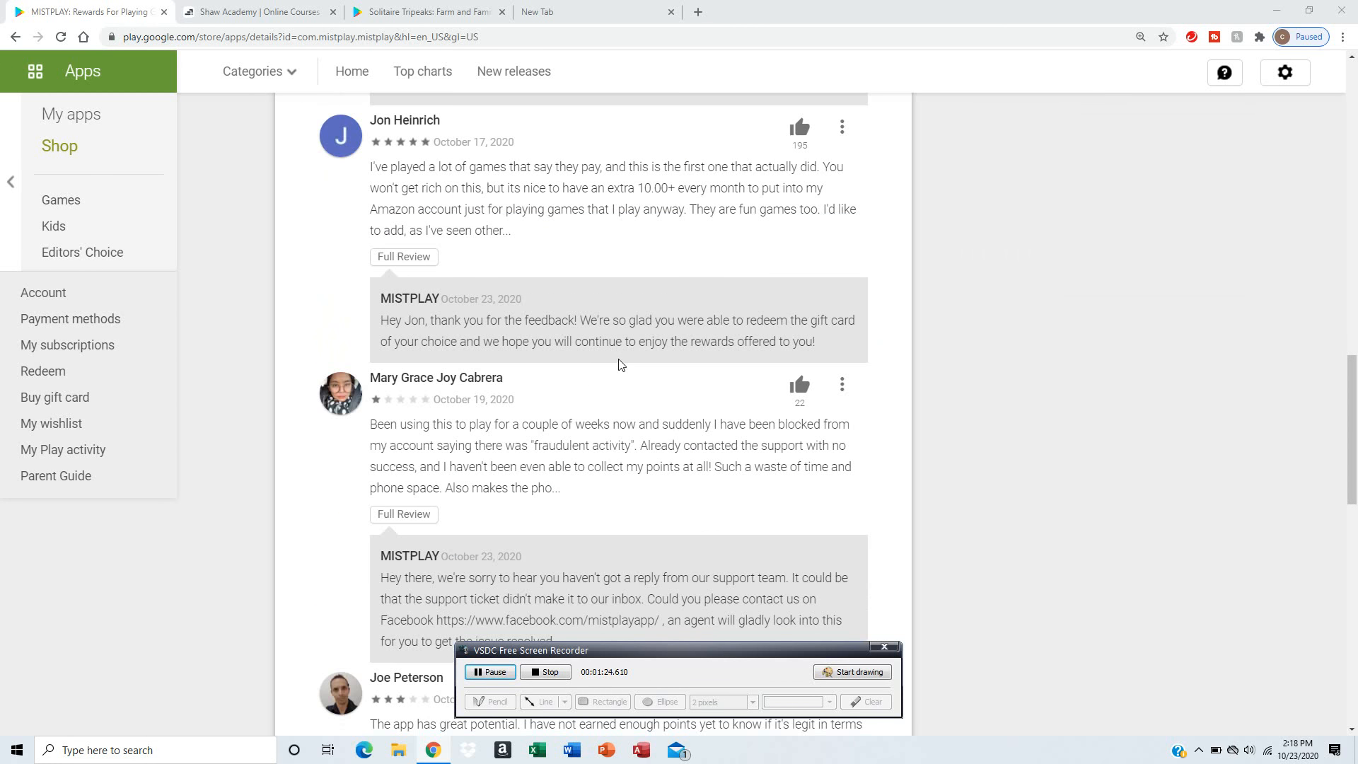